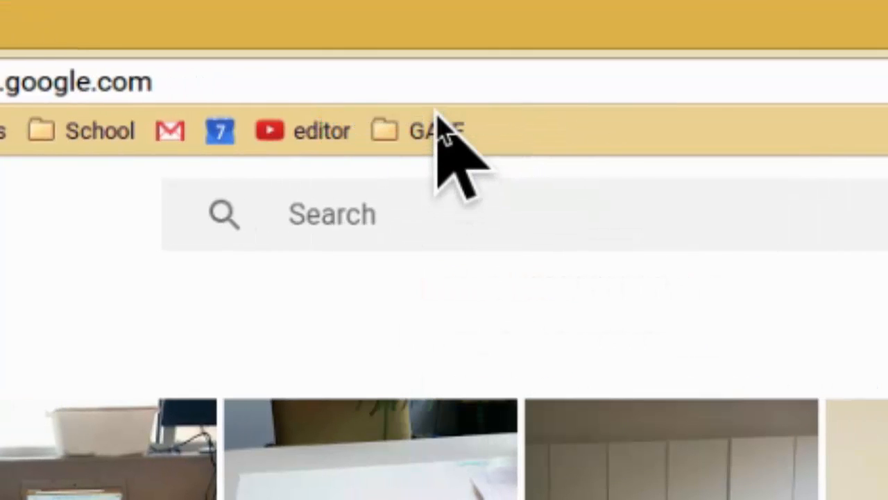
Open the GAFE bookmarks folder listing the Google app shortcuts.
click(434, 130)
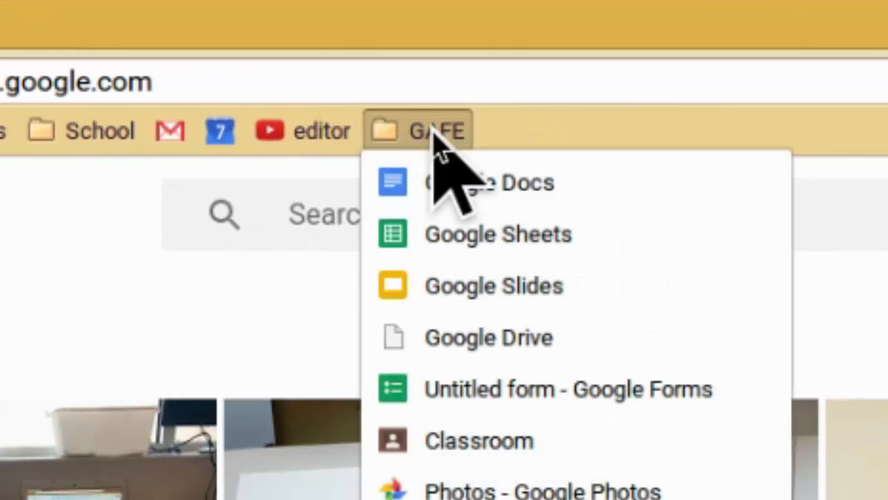
mouse_move(868, 402)
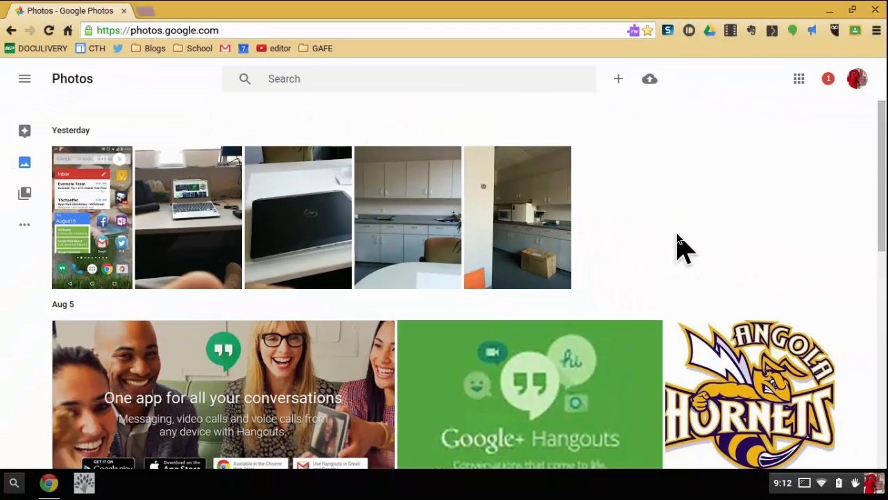
scroll(down, 3)
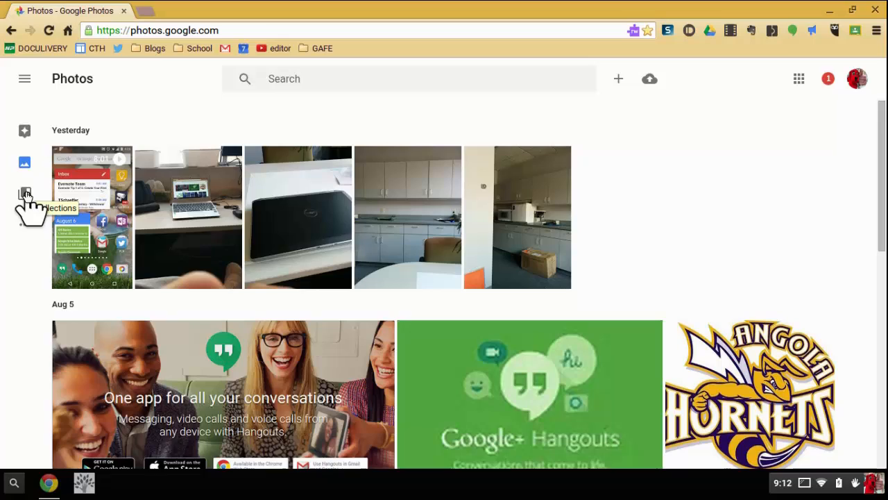
Go to Collections and open the 'My Day at School' album.
click(25, 193)
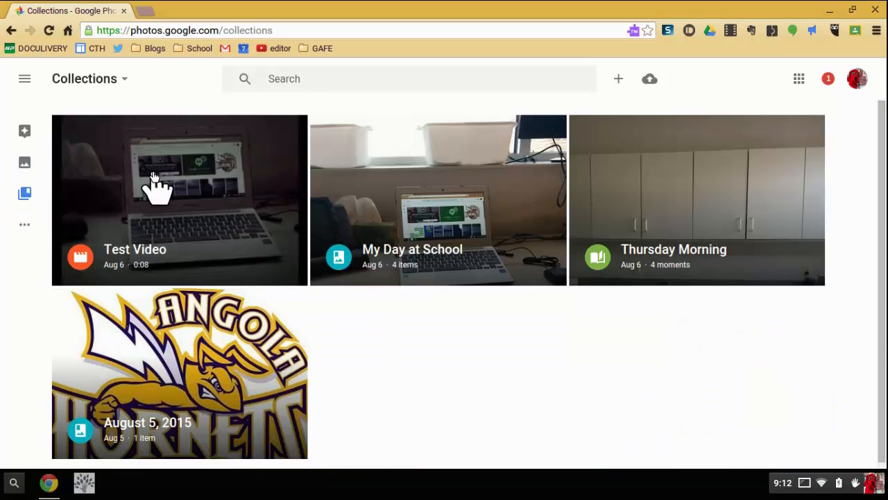
mouse_move(690, 222)
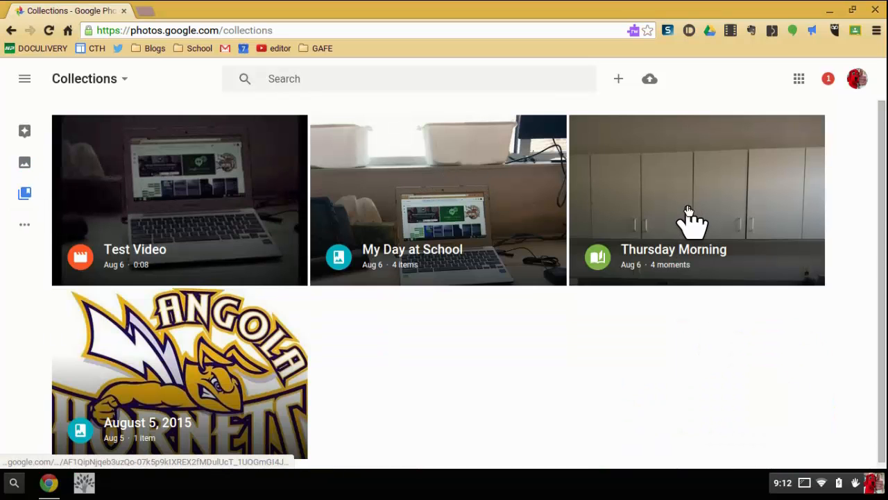
mouse_move(139, 208)
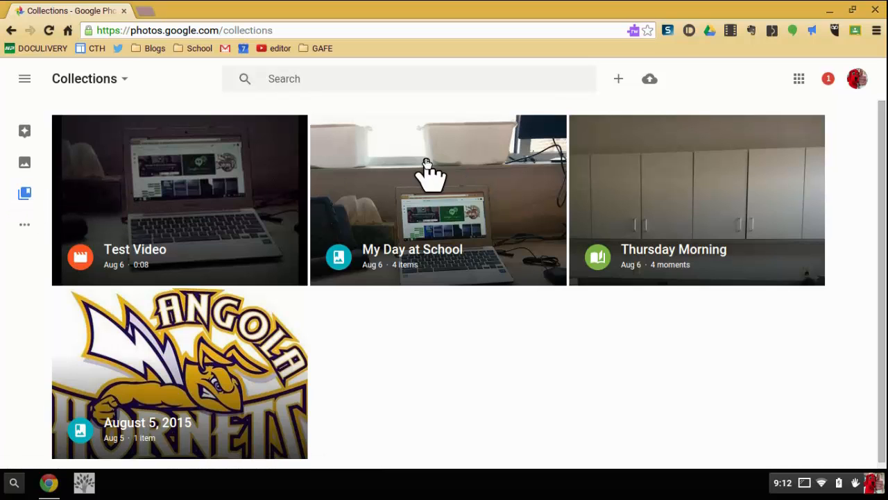
click(437, 200)
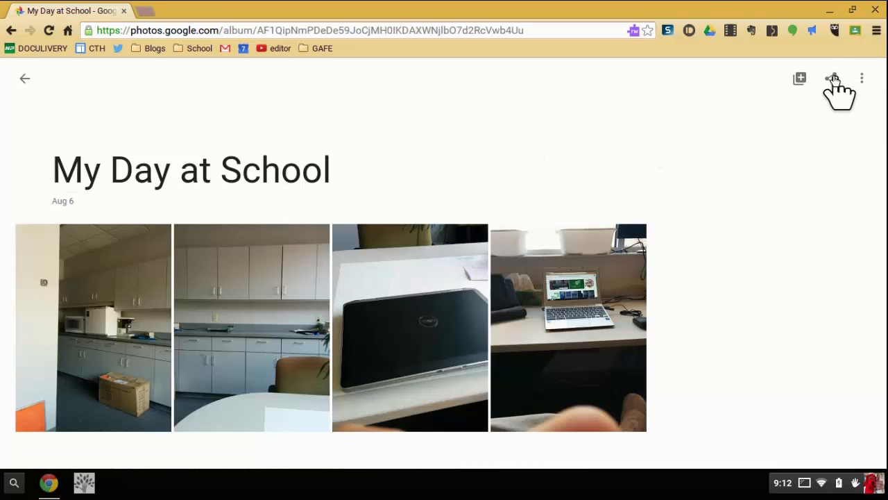
Generate a shareable link for 'My Day at School' and copy it.
click(832, 78)
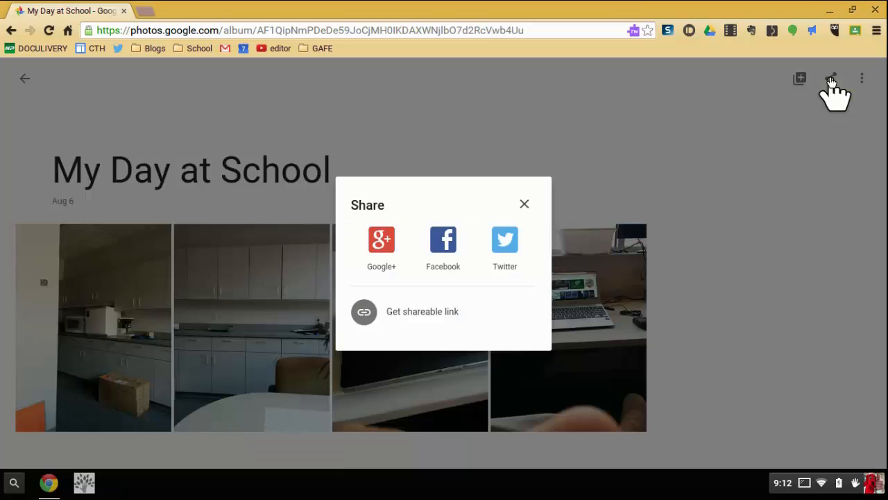
mouse_move(437, 299)
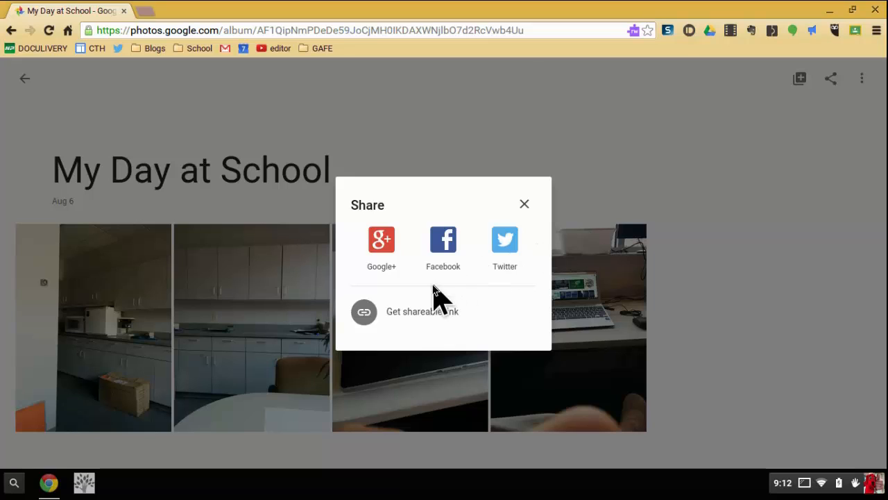
mouse_move(437, 336)
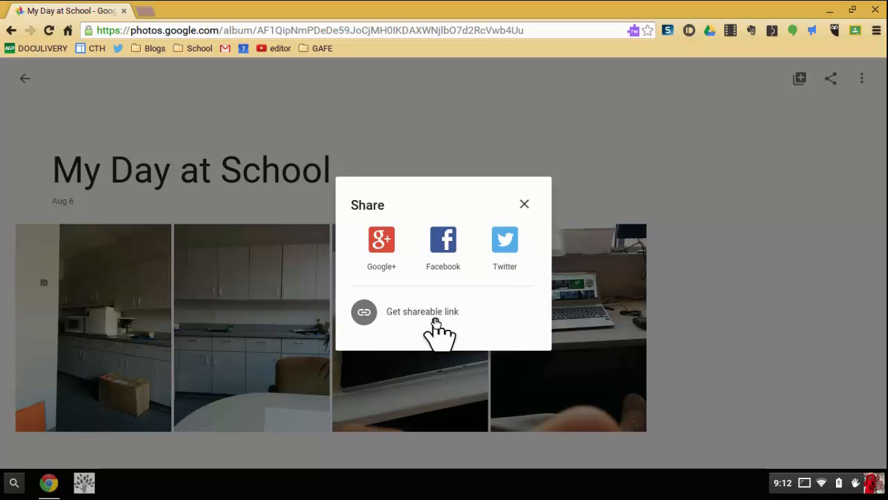
click(422, 311)
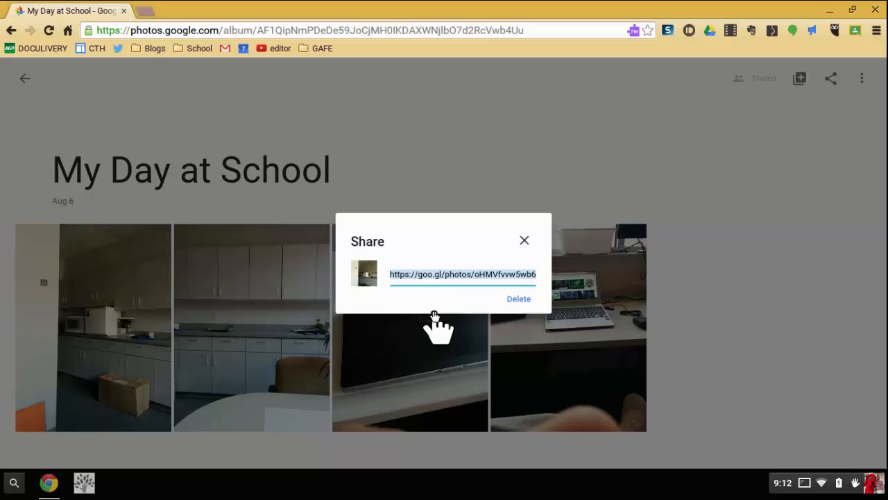
mouse_move(451, 285)
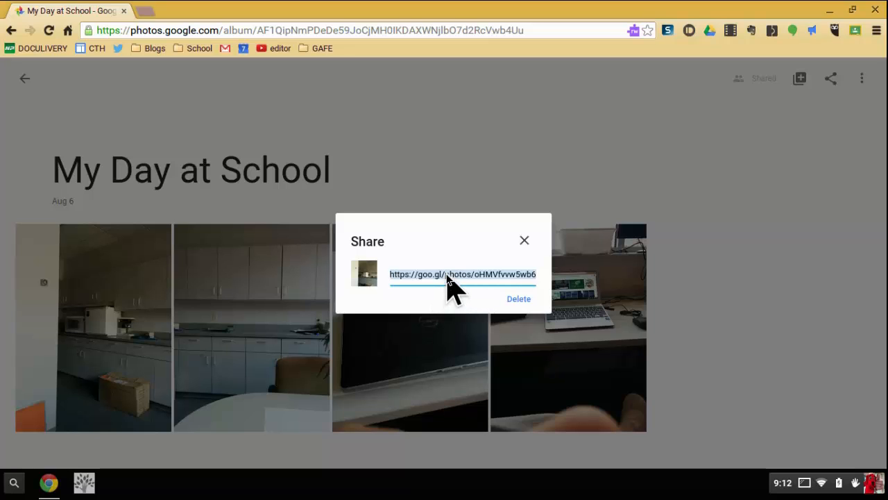
right_click(462, 273)
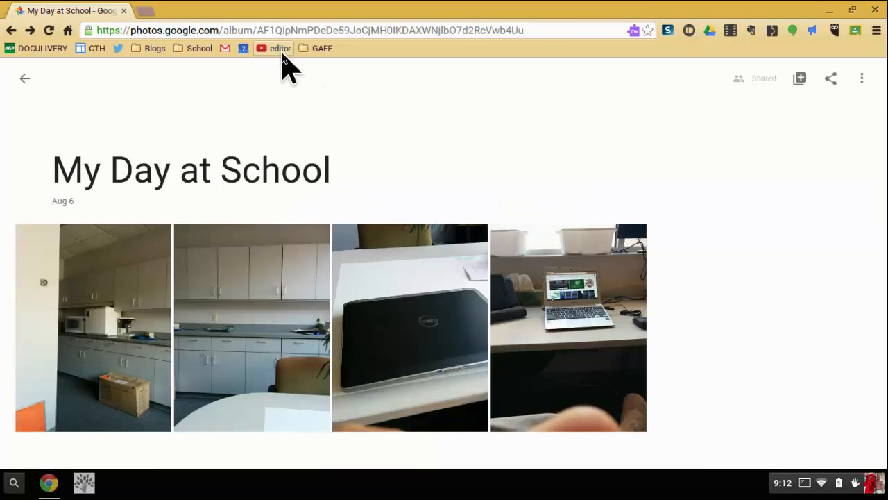
click(876, 30)
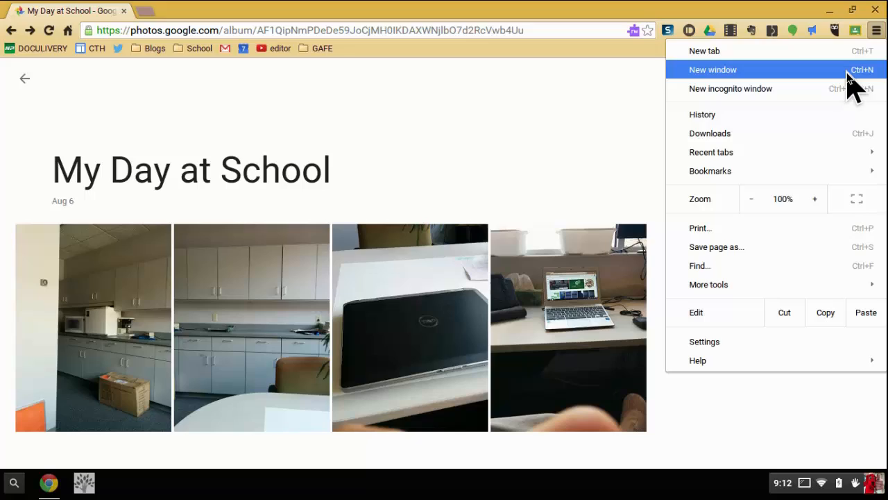
click(731, 88)
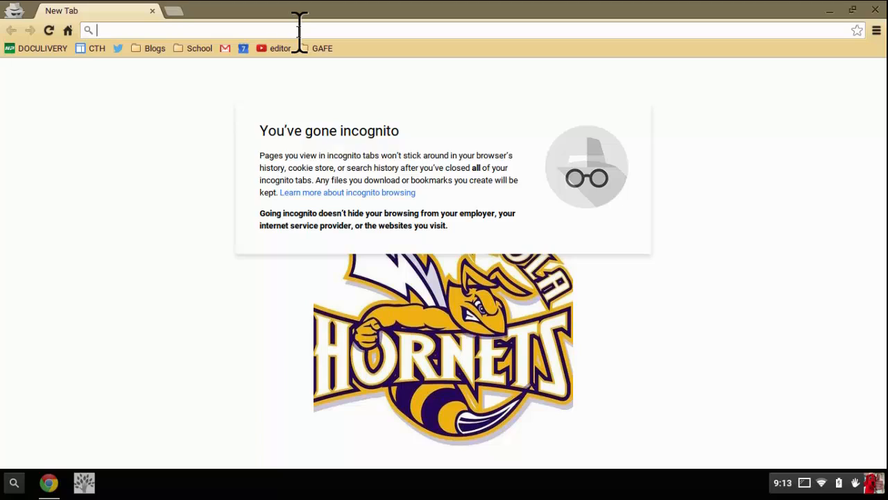
text(https://goo.gl/photos/oHMVfvvw5wb6Kpeg8)
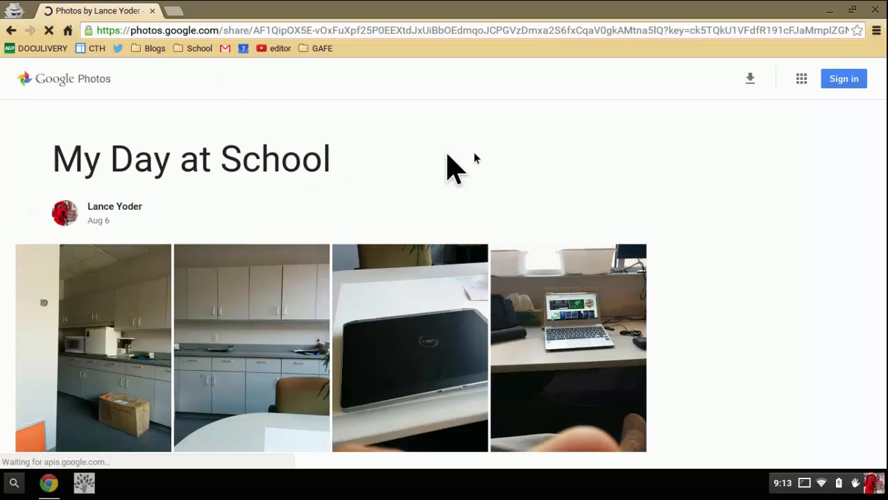
mouse_move(718, 194)
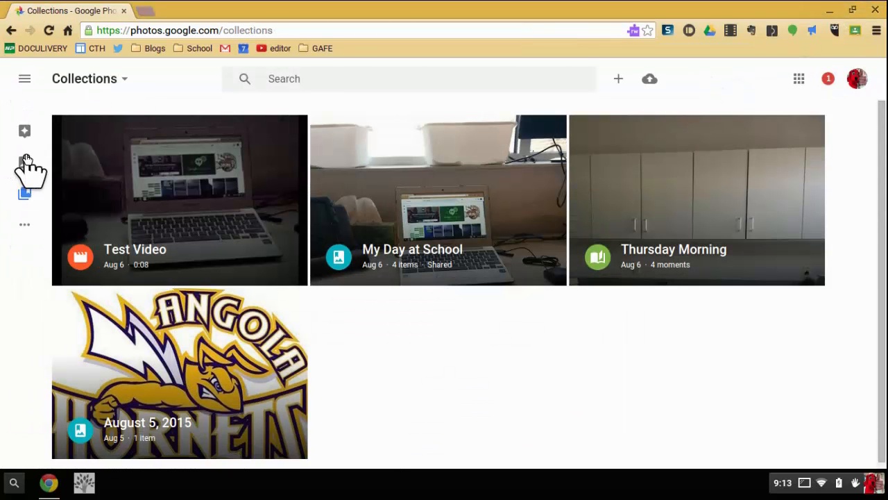
Back in the main library, select five photos including the Angola Hornets image.
click(24, 162)
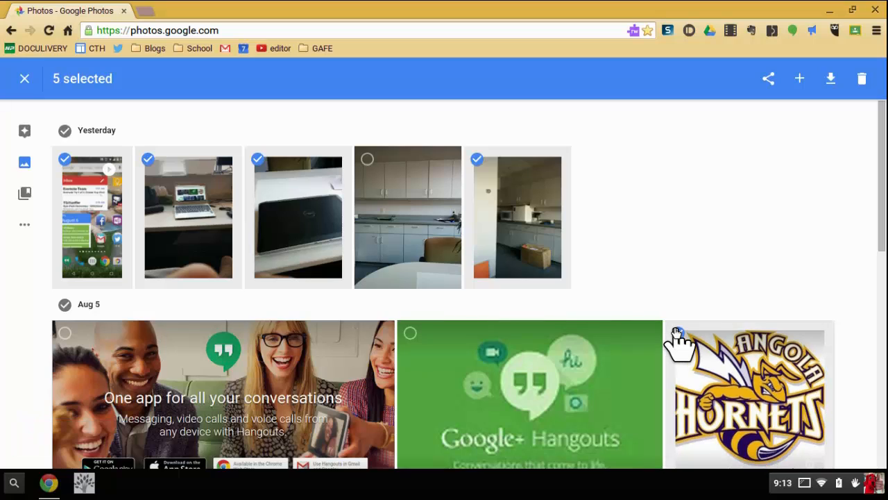
click(677, 333)
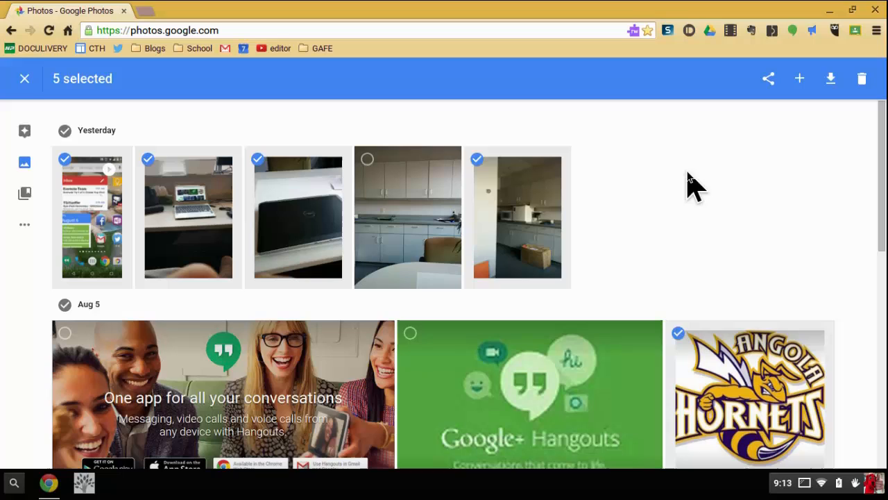
mouse_move(772, 108)
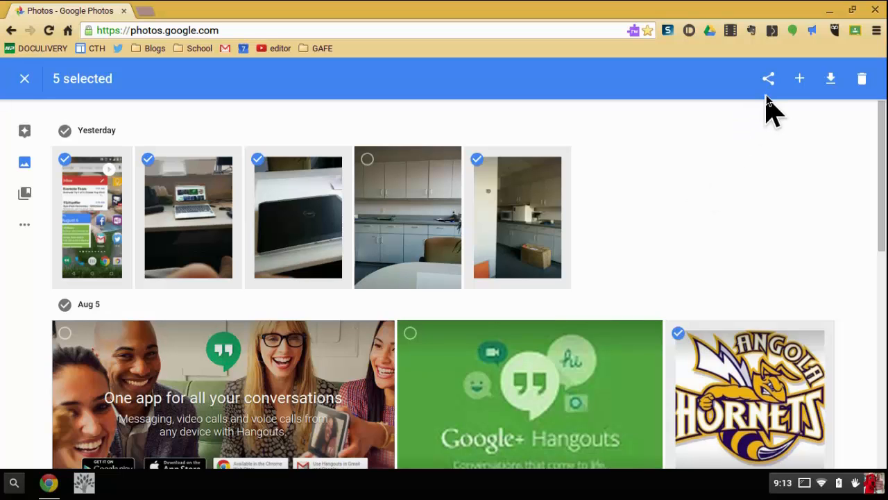
mouse_move(768, 78)
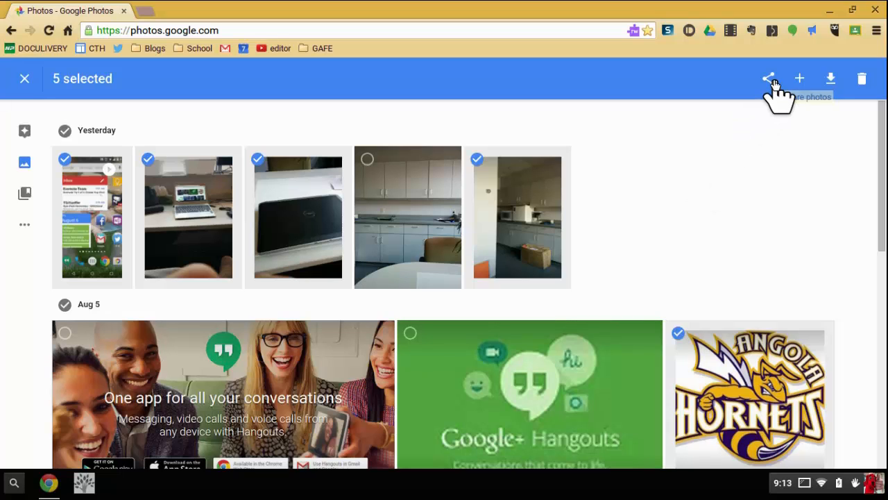
Generate a shareable link for the five selected photos and copy it.
click(768, 78)
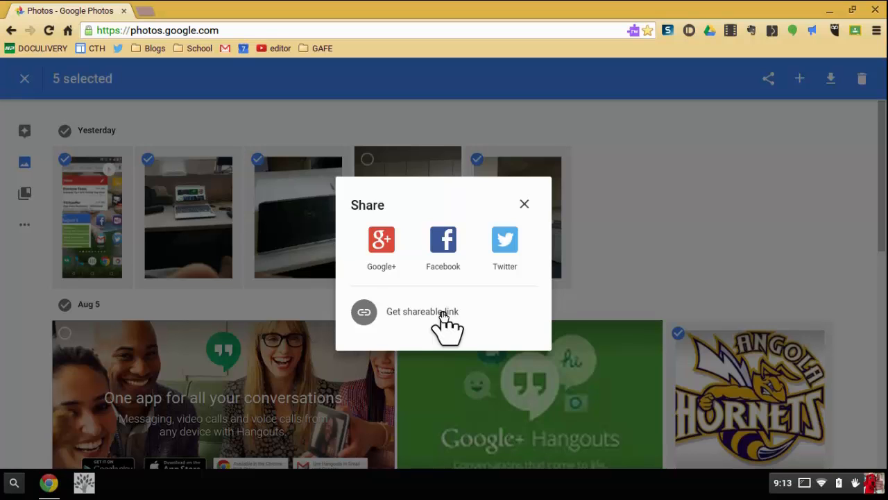
click(422, 311)
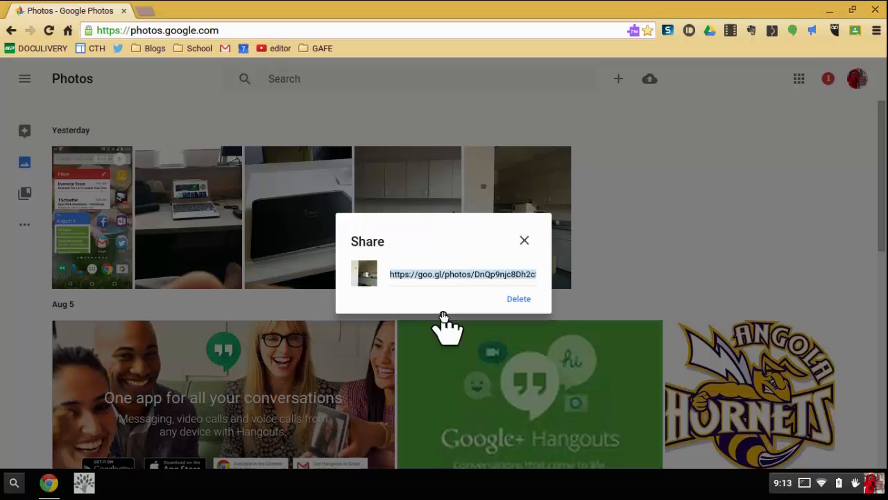
mouse_move(447, 289)
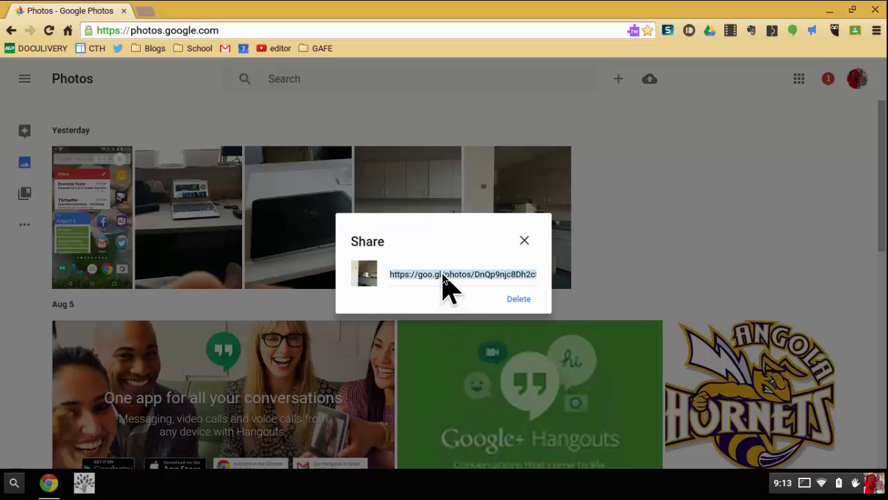
right_click(461, 273)
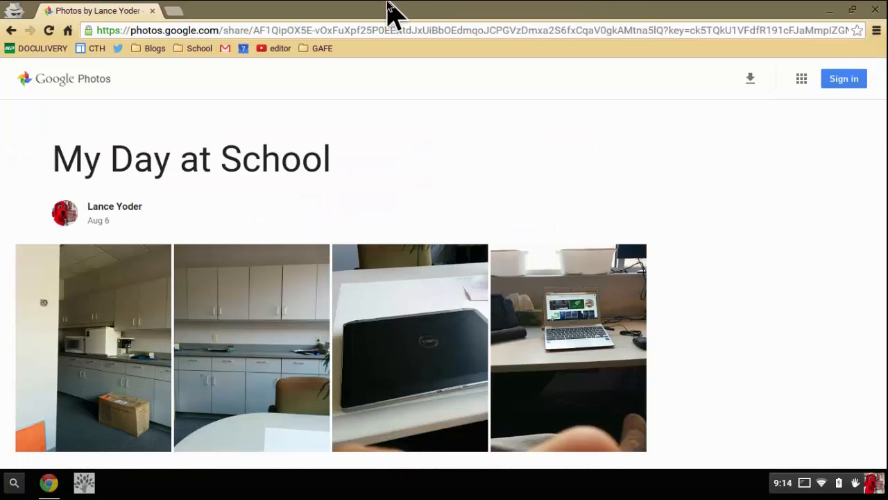
text(https://goo.gl/photos/DnQp9njc8Dh2cSGV8)
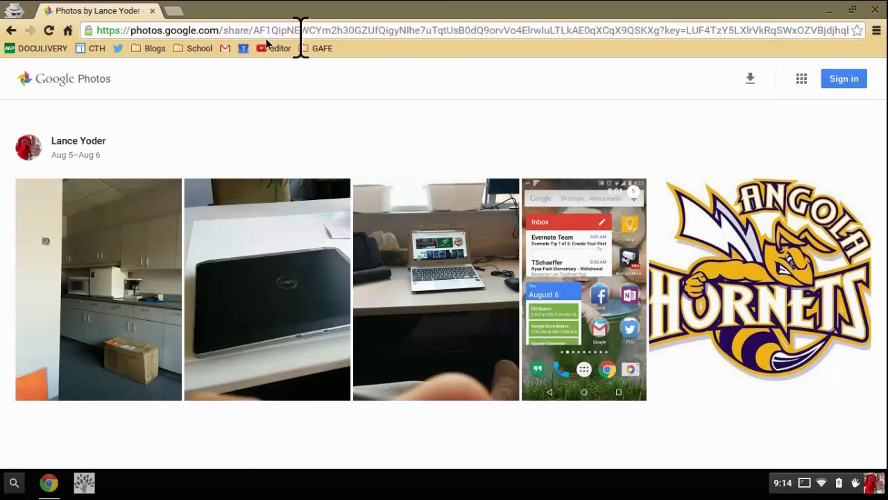
mouse_move(337, 285)
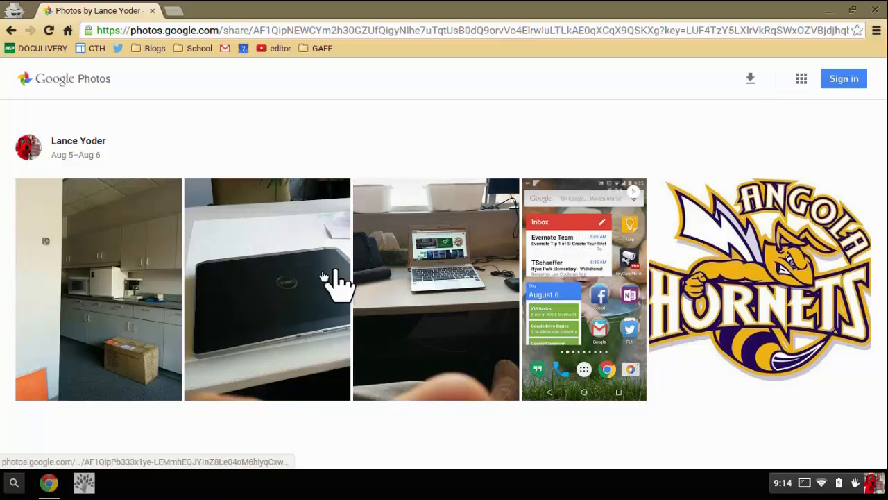
mouse_move(257, 323)
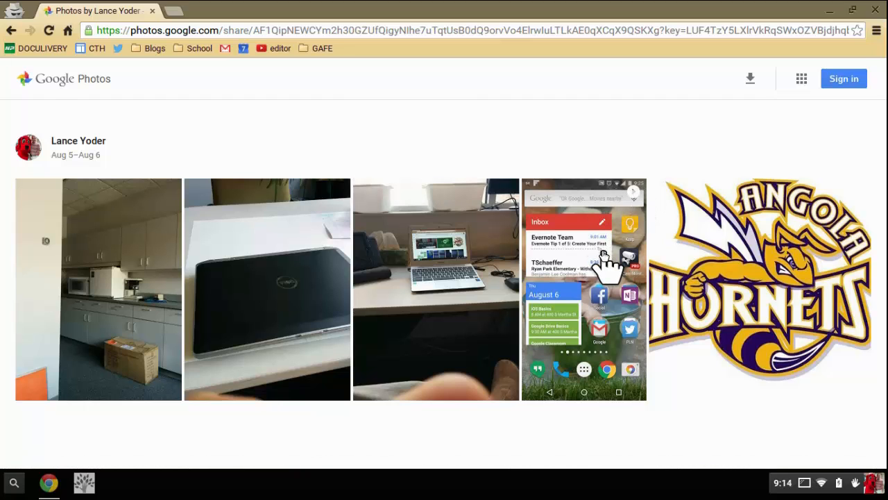
click(584, 290)
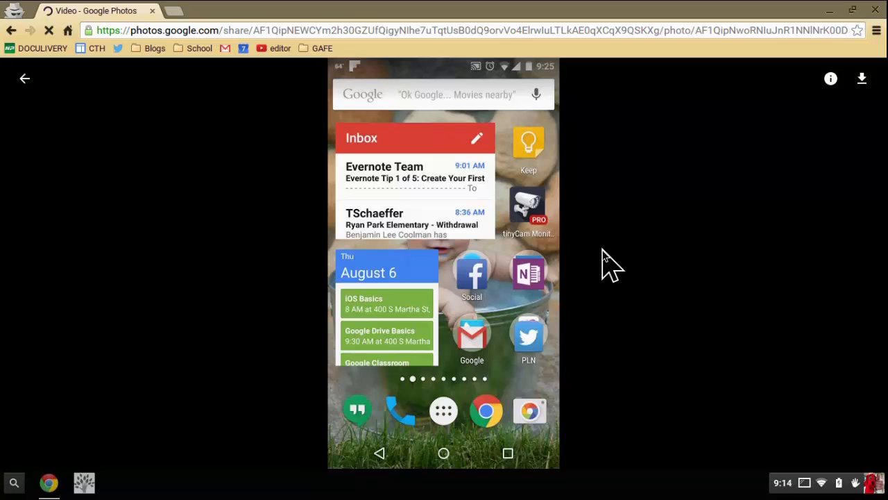
click(24, 79)
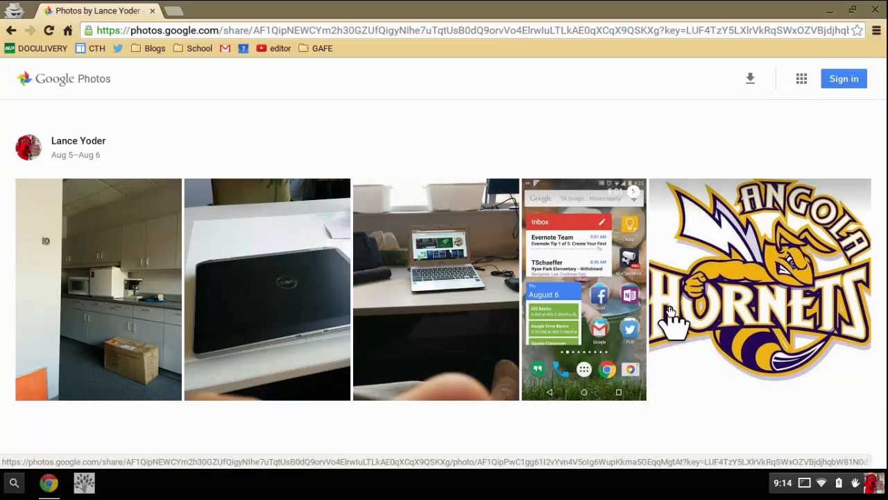
mouse_move(638, 153)
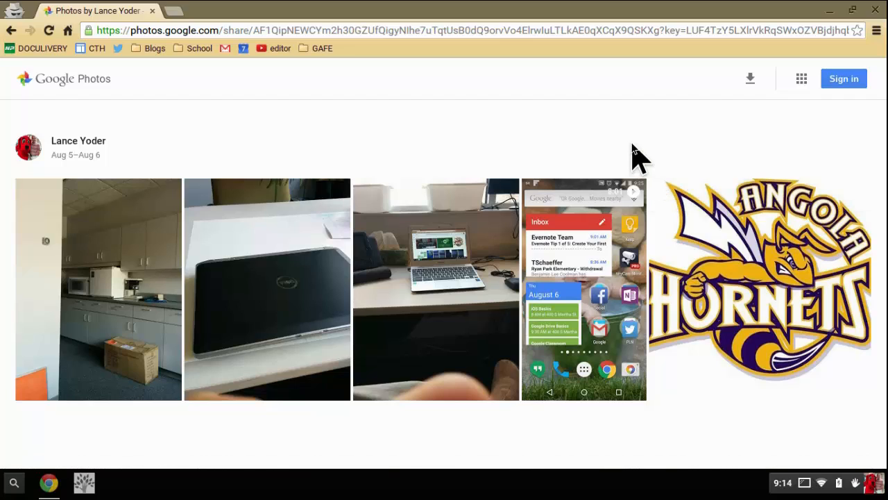
mouse_move(700, 142)
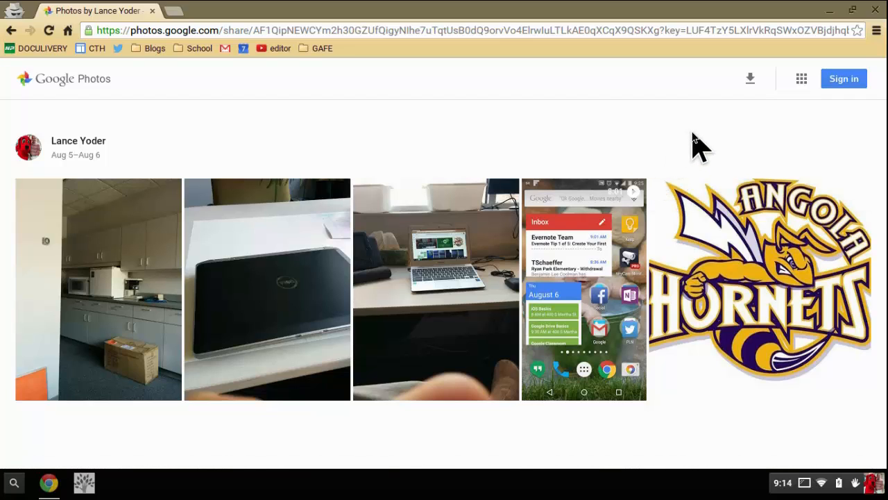
mouse_move(737, 154)
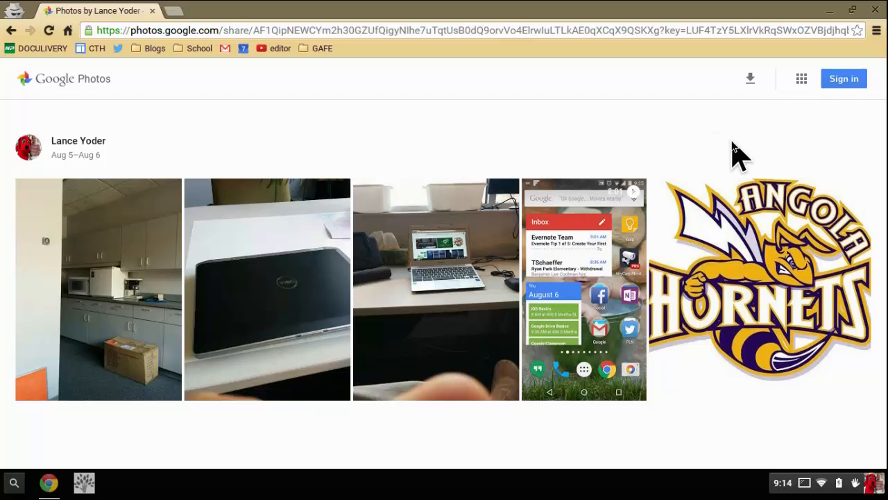
mouse_move(754, 142)
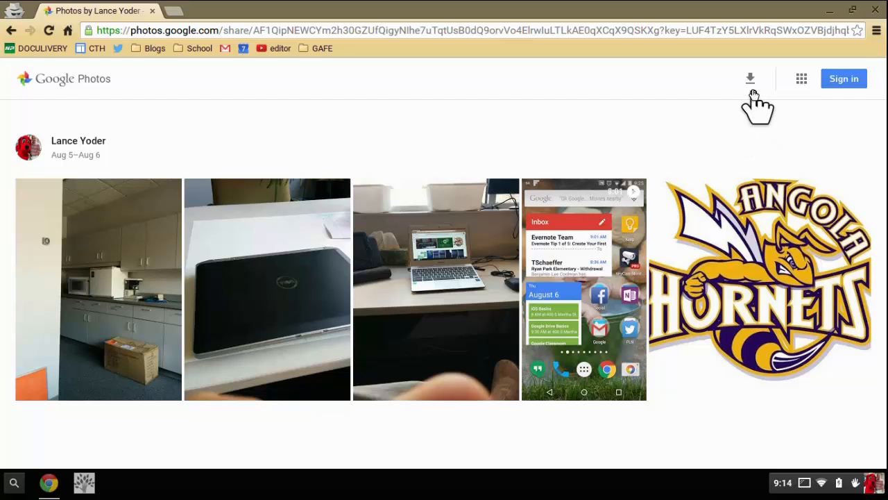
mouse_move(750, 78)
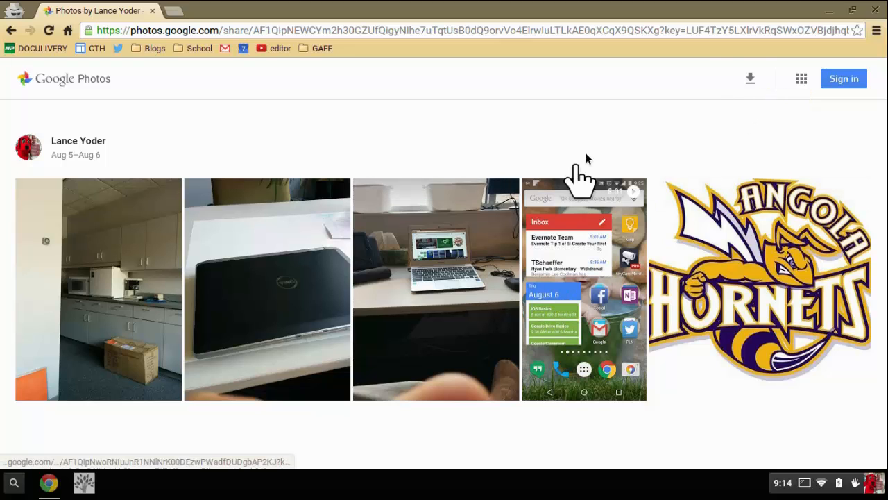
mouse_move(649, 284)
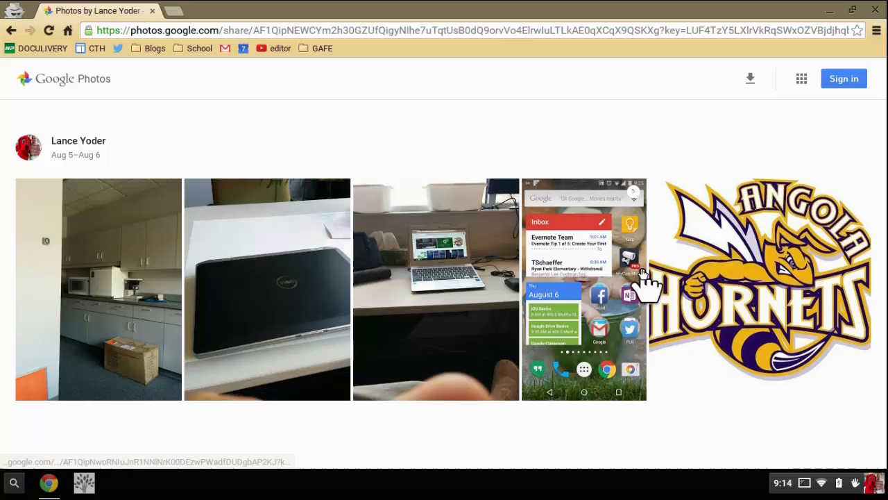
Open the laptop-on-desk photo and download it as a JPG.
click(436, 290)
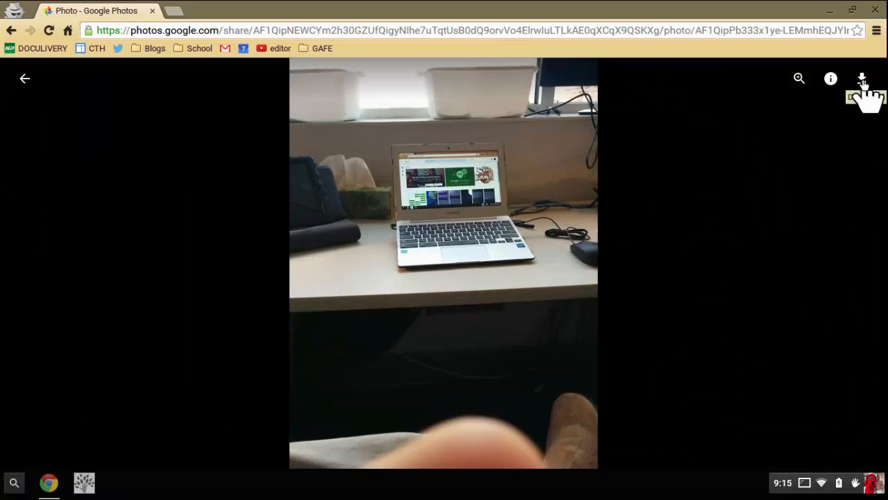
click(862, 78)
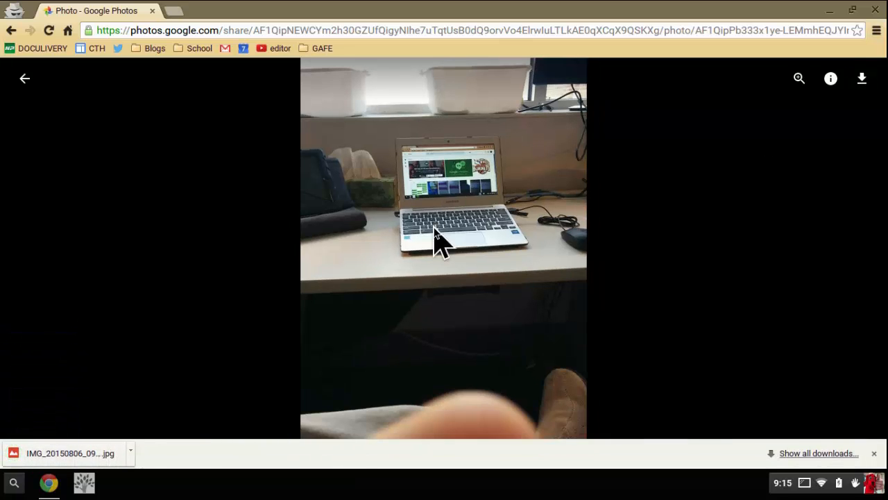